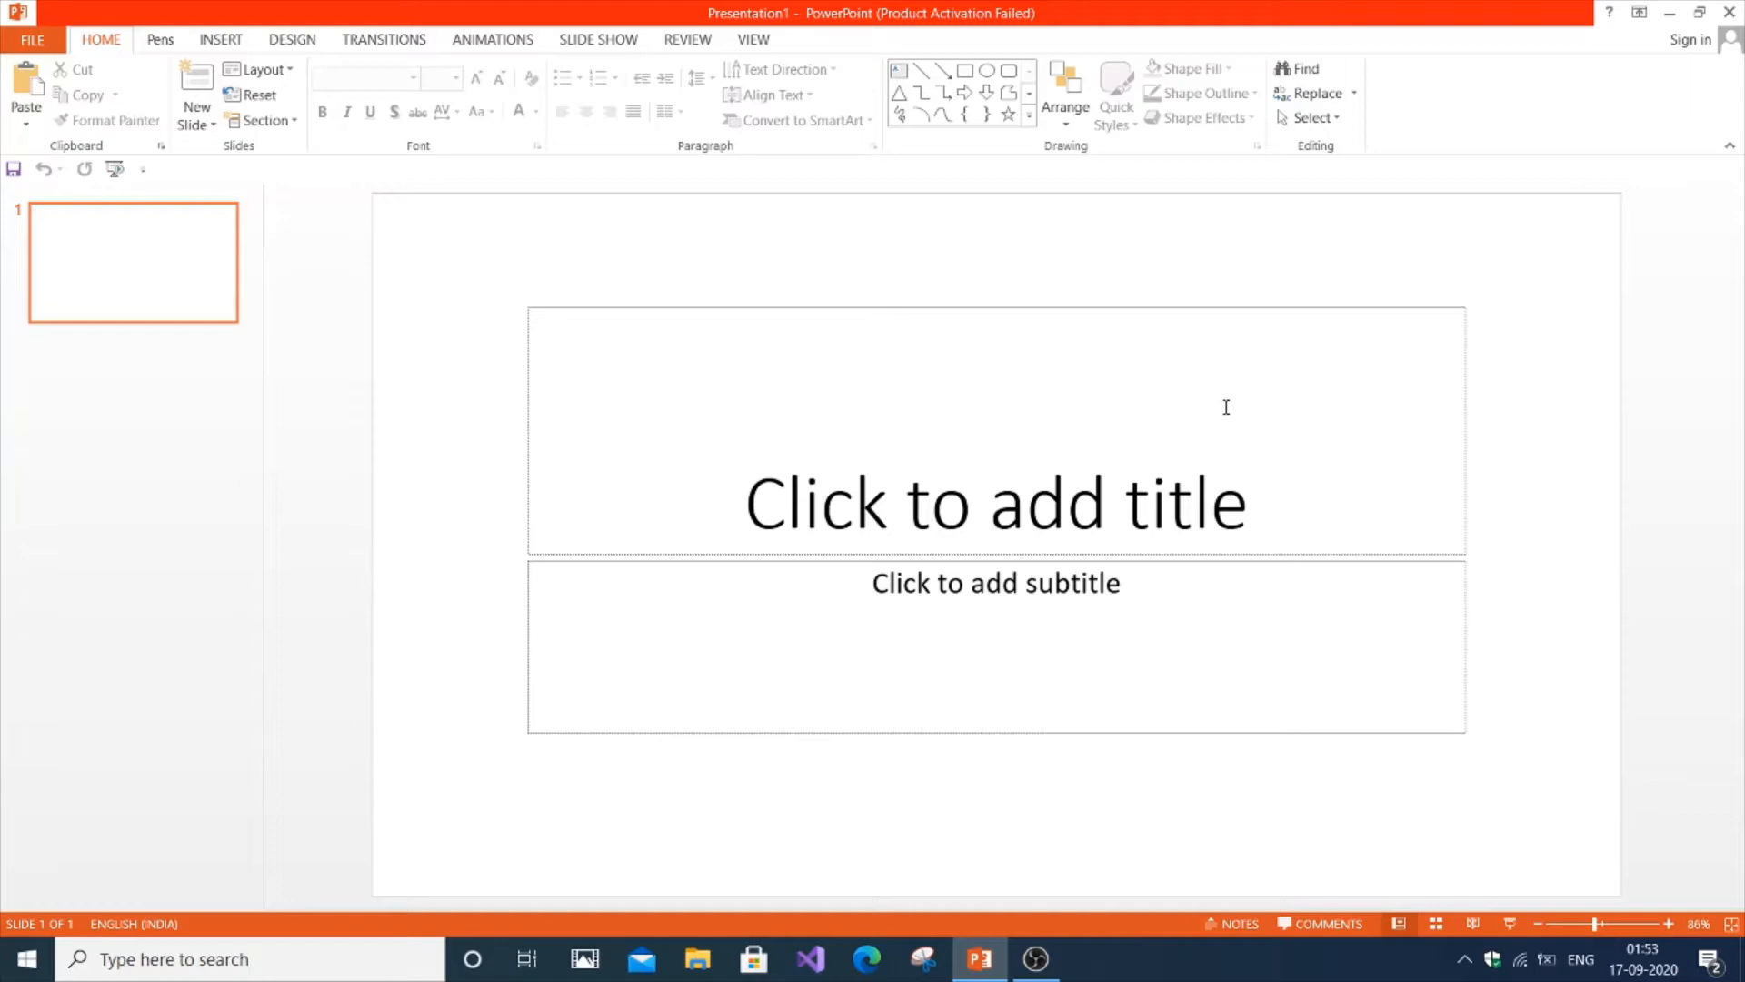
pyautogui.moveTo(440, 231)
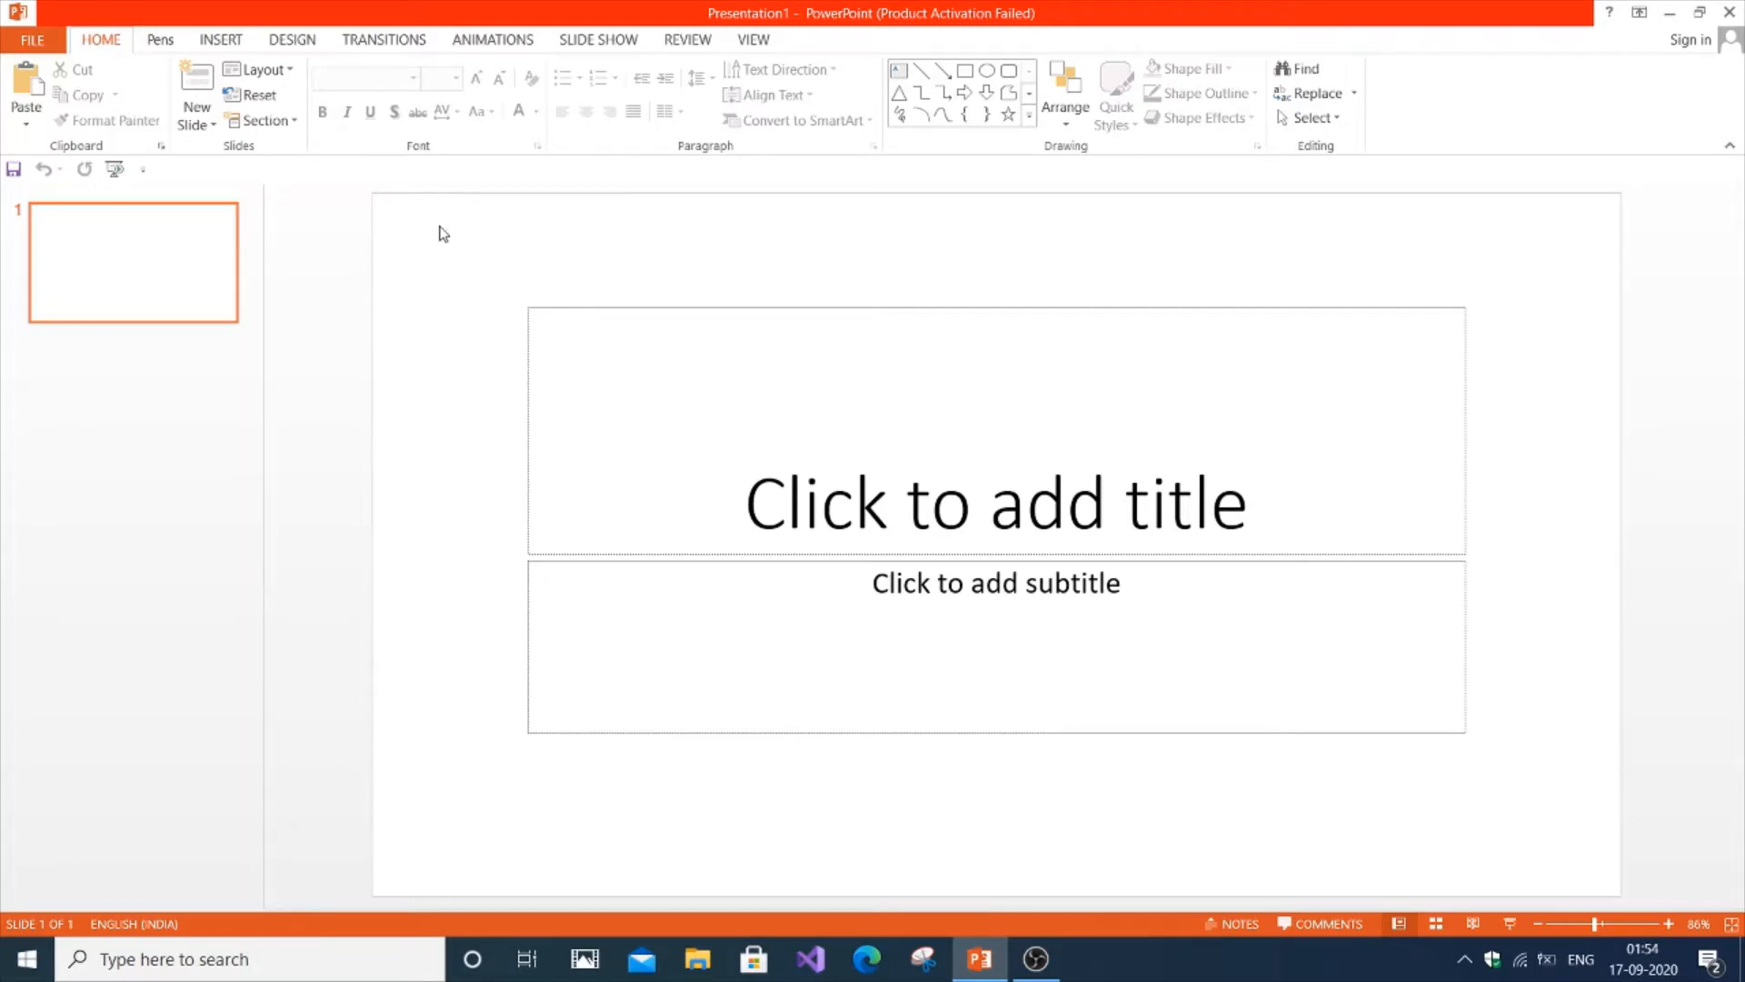
pyautogui.moveTo(345, 340)
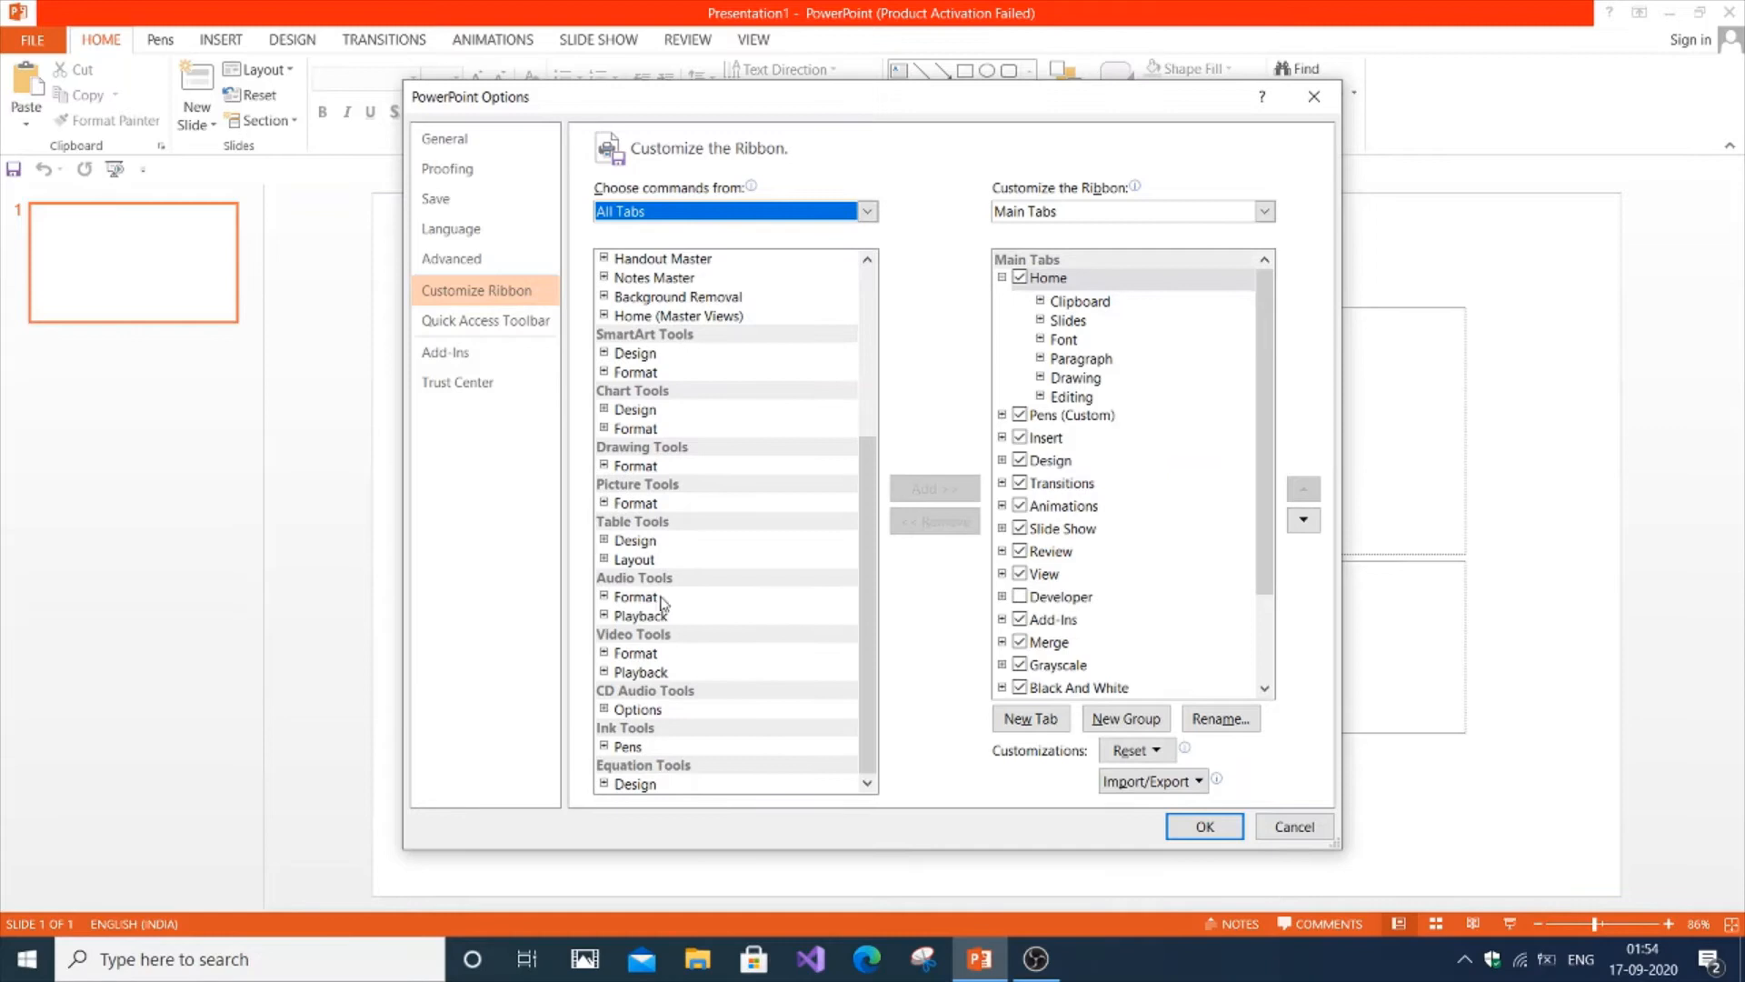
pyautogui.moveTo(767, 642)
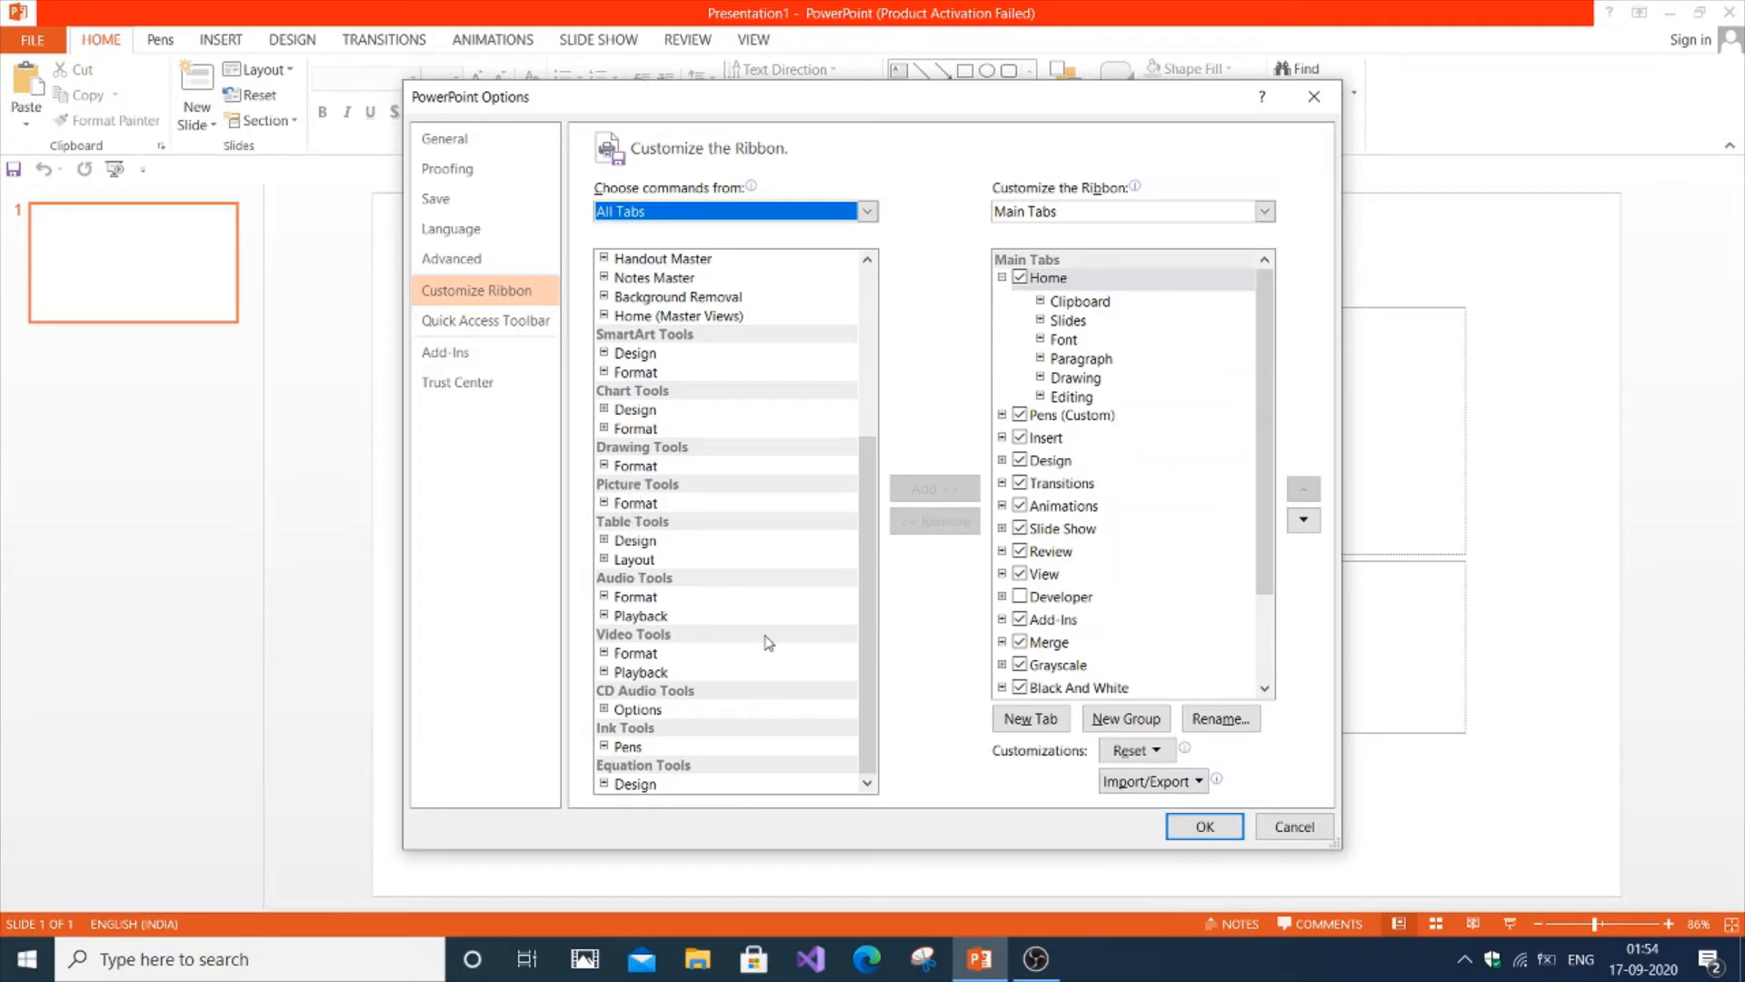
pyautogui.moveTo(629, 755)
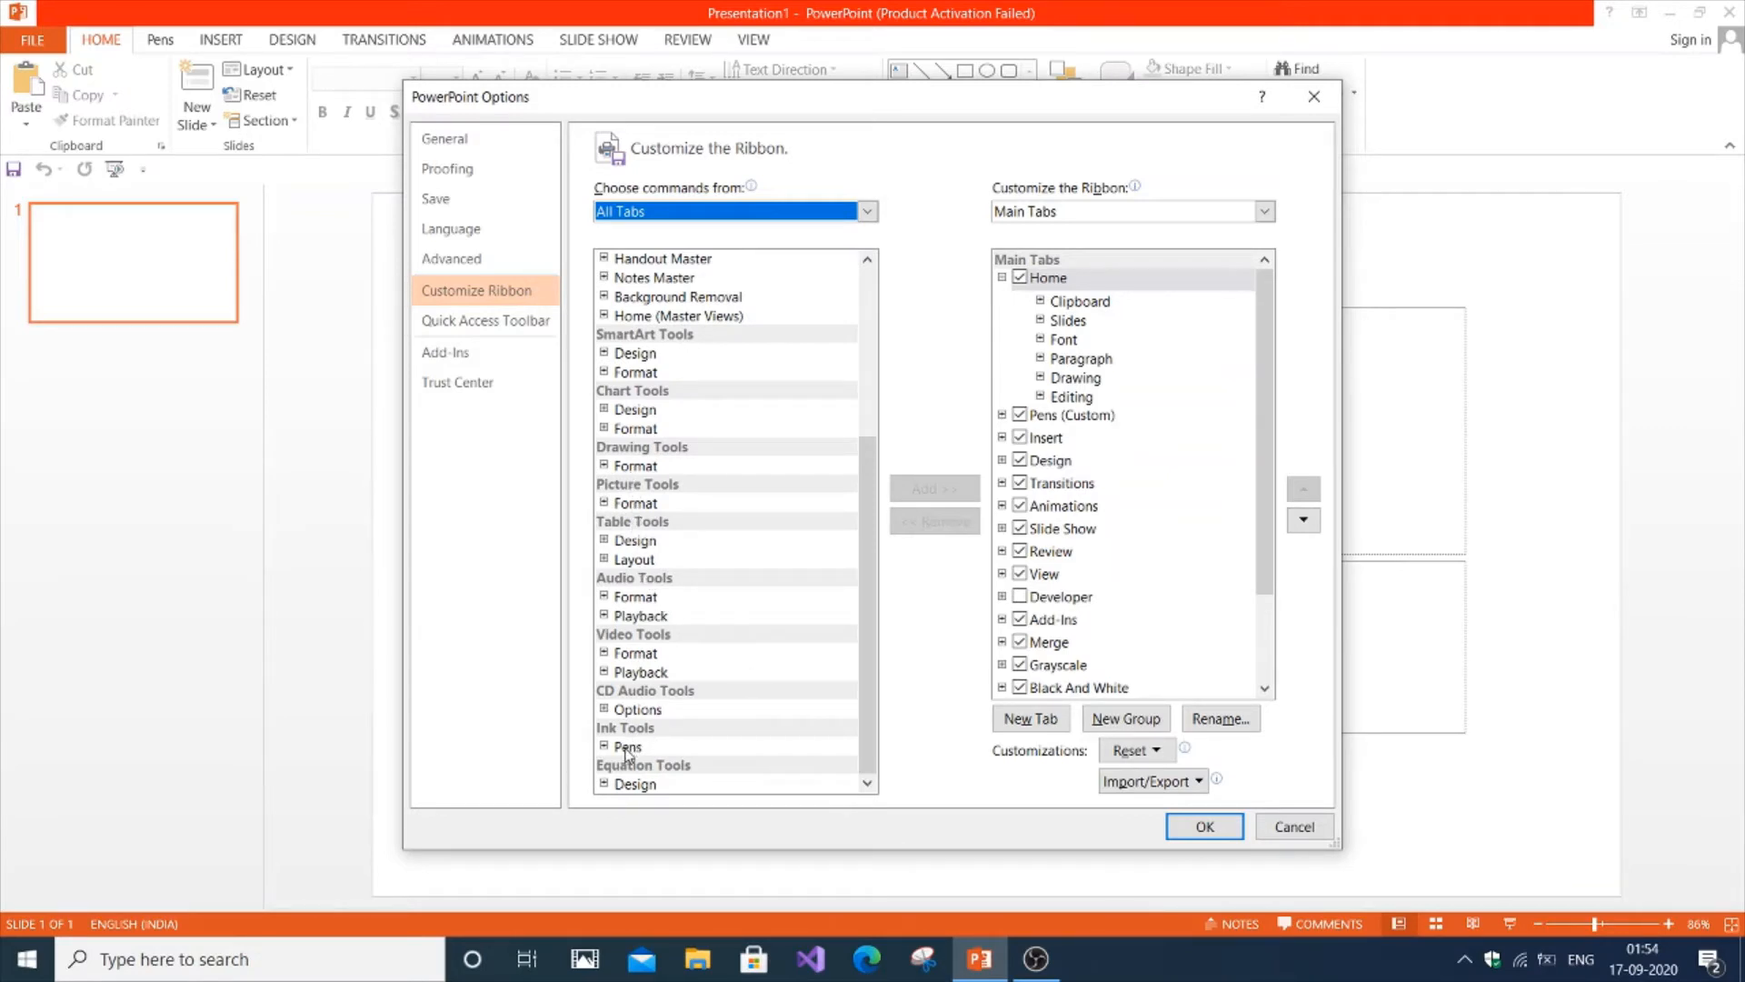
# Add Ink Tools > Pens from All Tabs to the ribbon and confirm the Options dialog
pyautogui.click(627, 746)
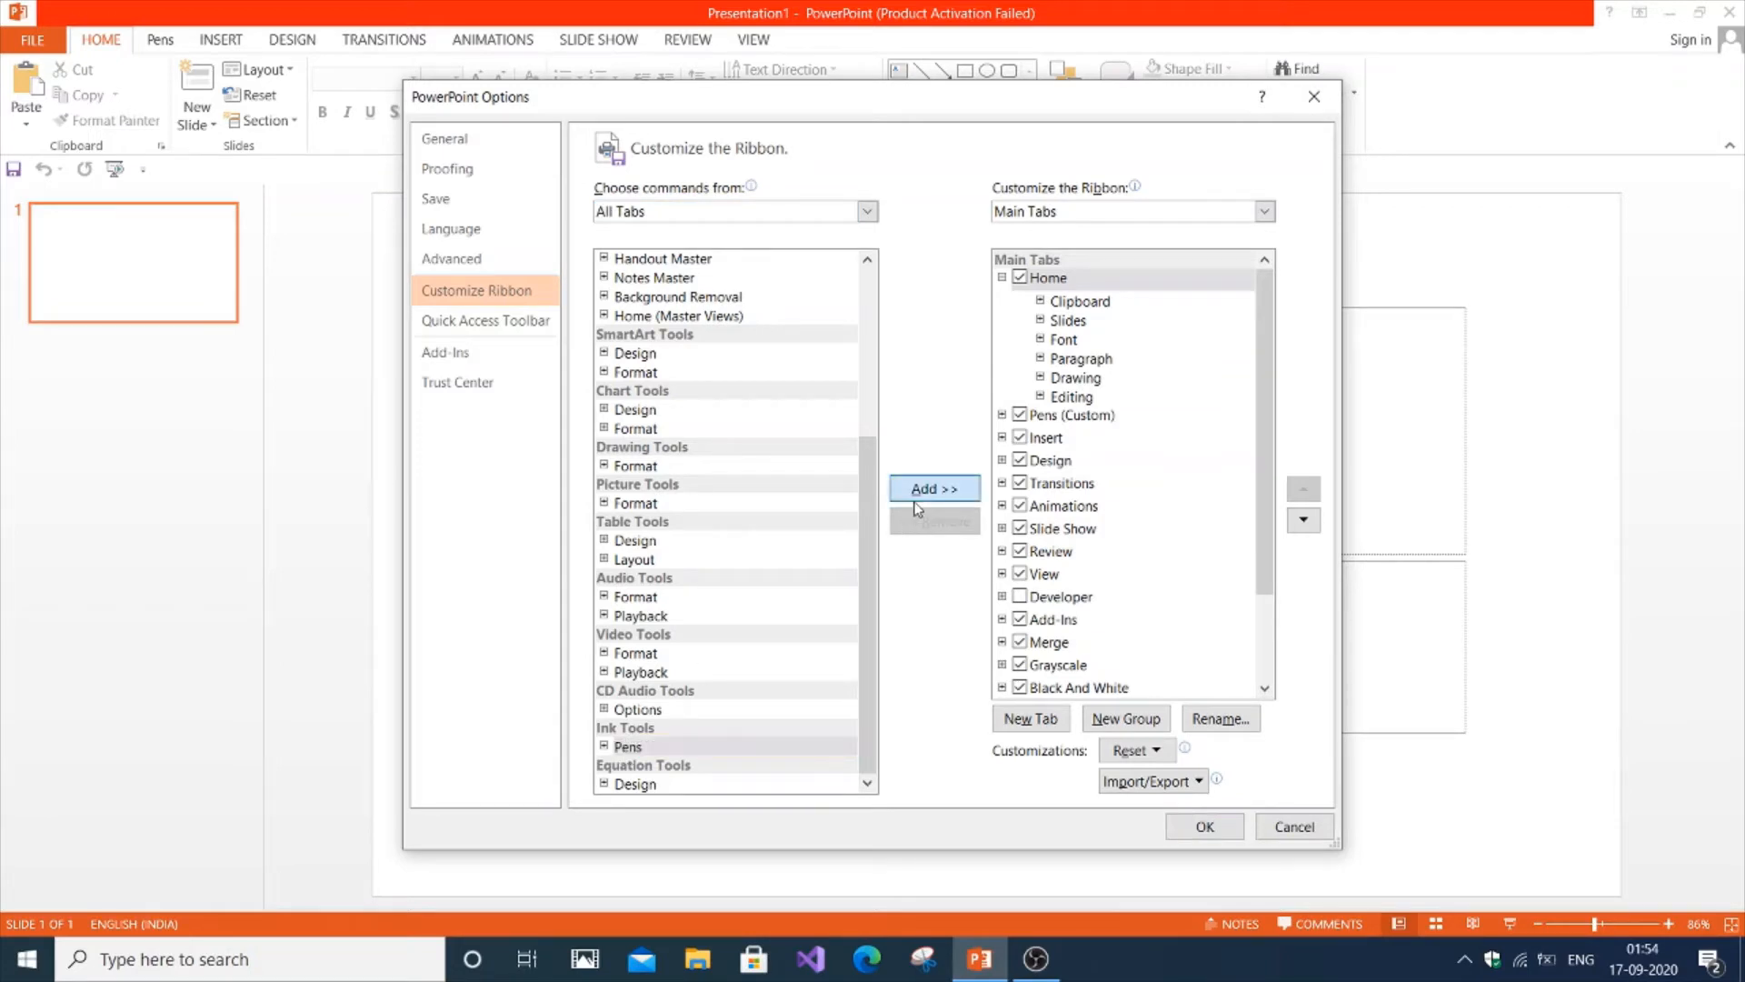
pyautogui.click(933, 489)
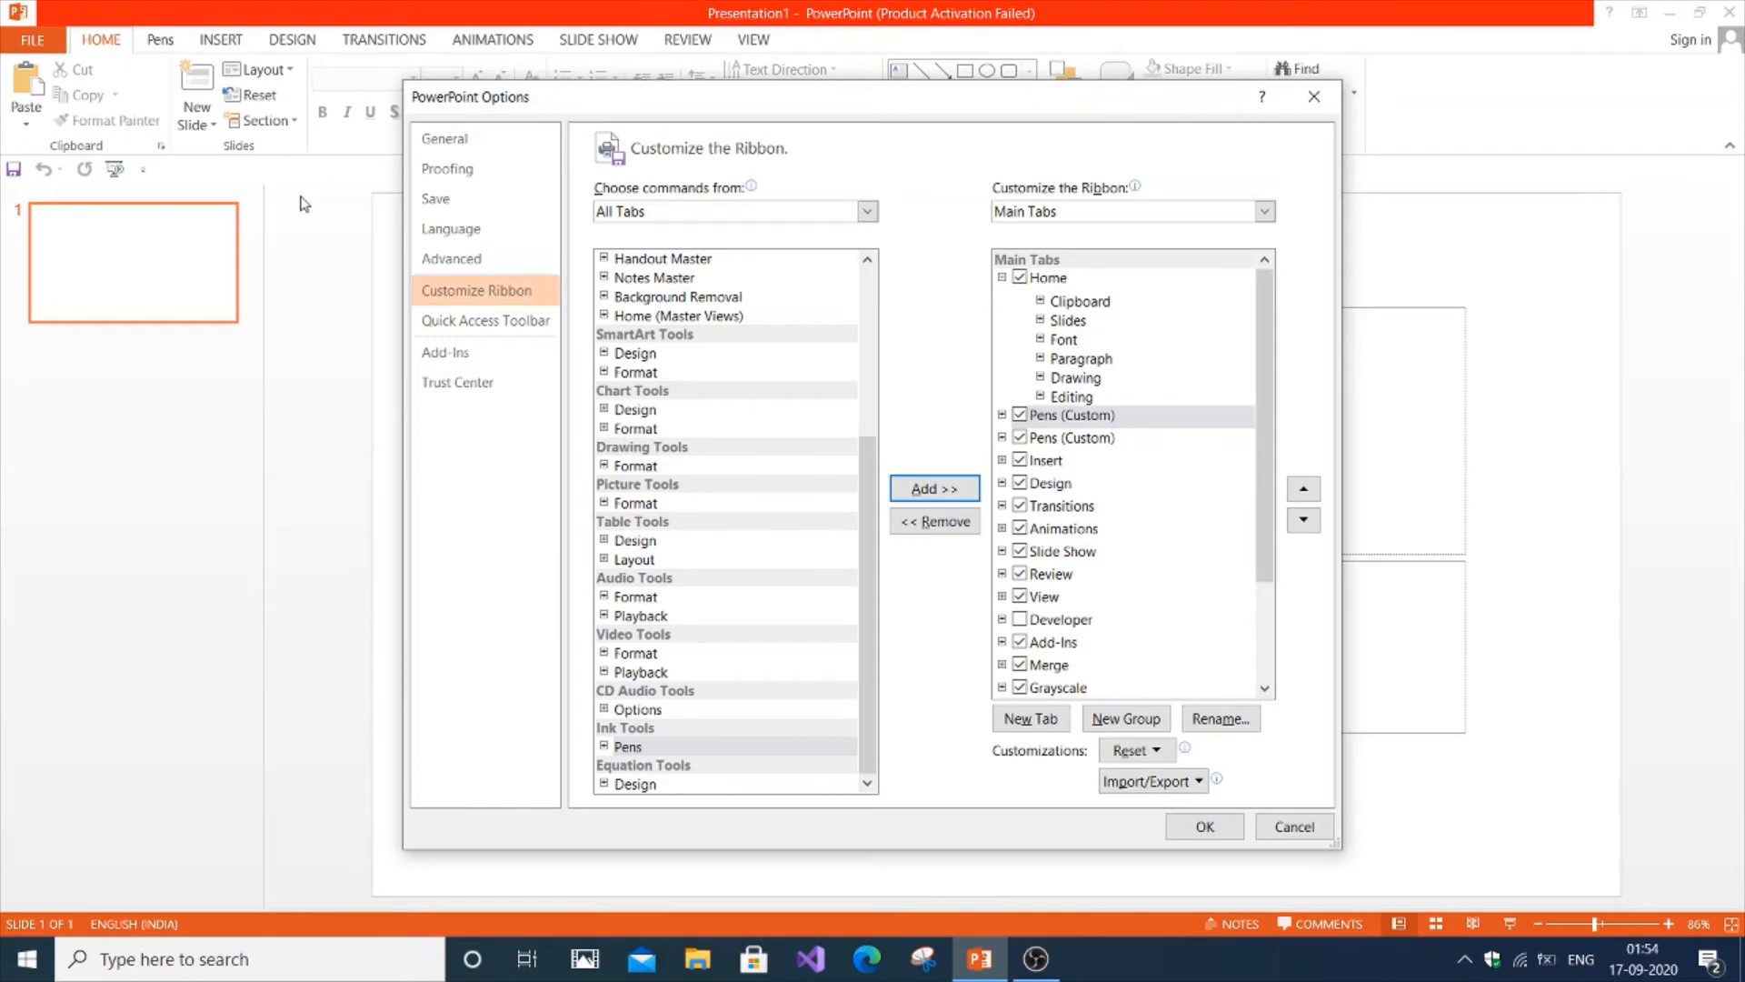
pyautogui.moveTo(1298, 429)
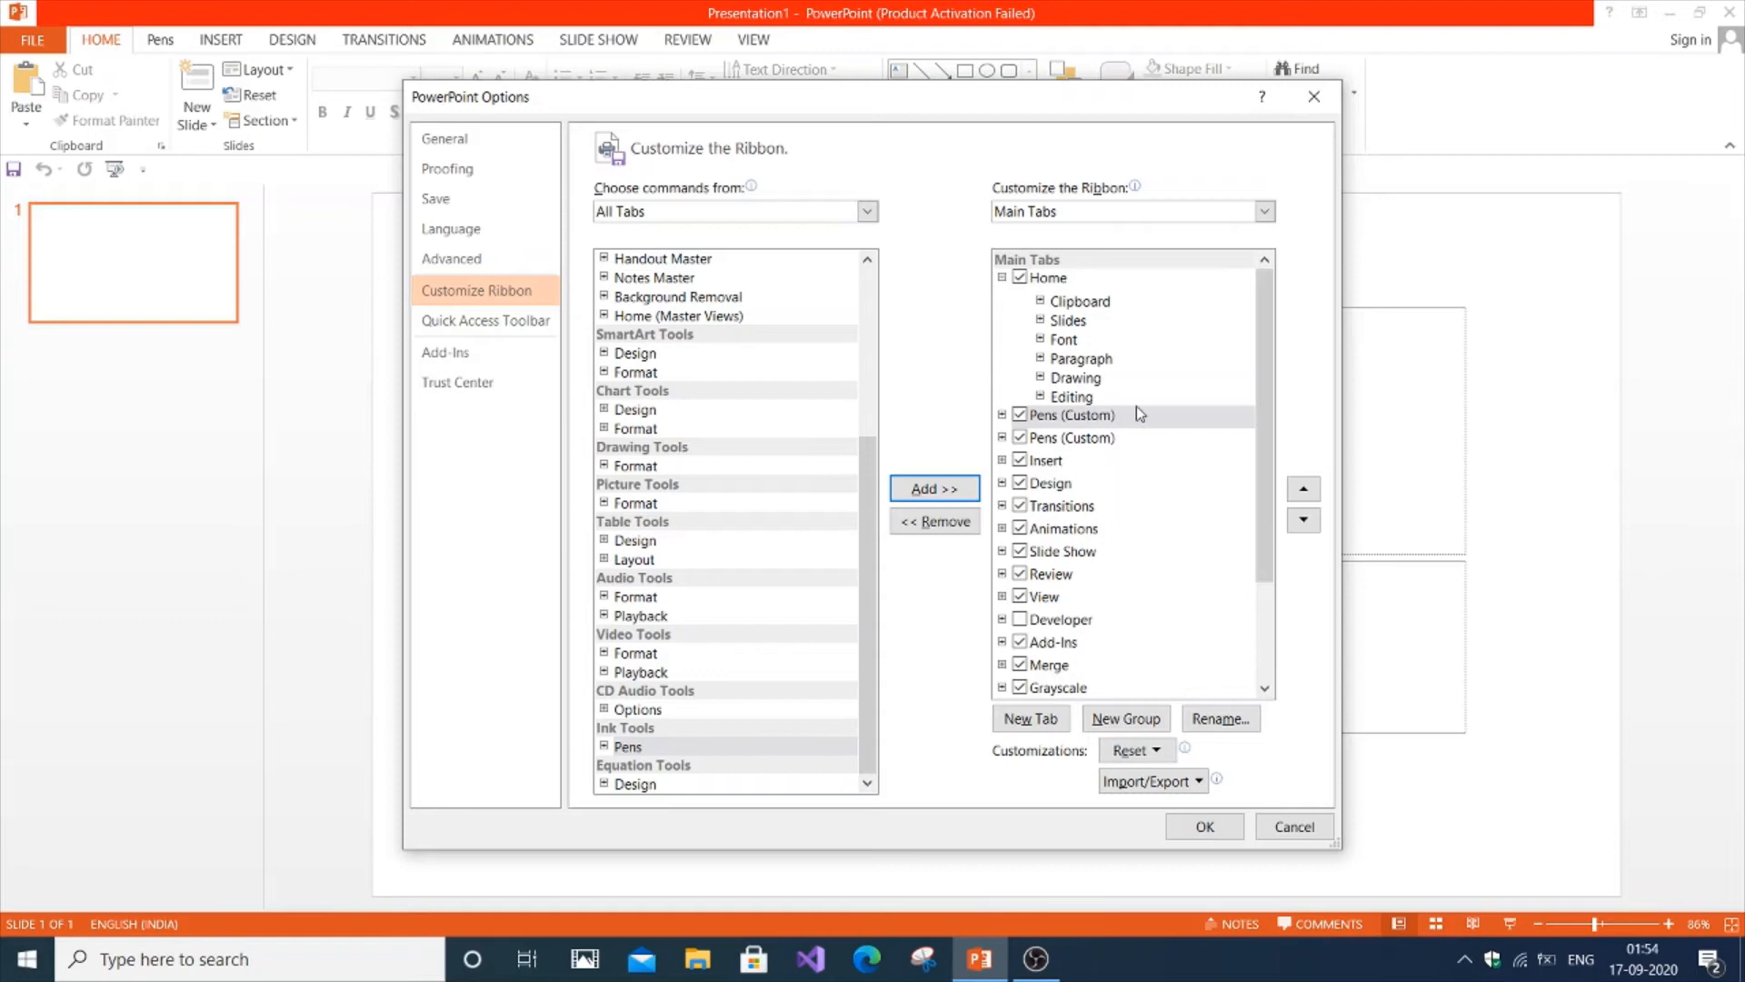
pyautogui.moveTo(1163, 510)
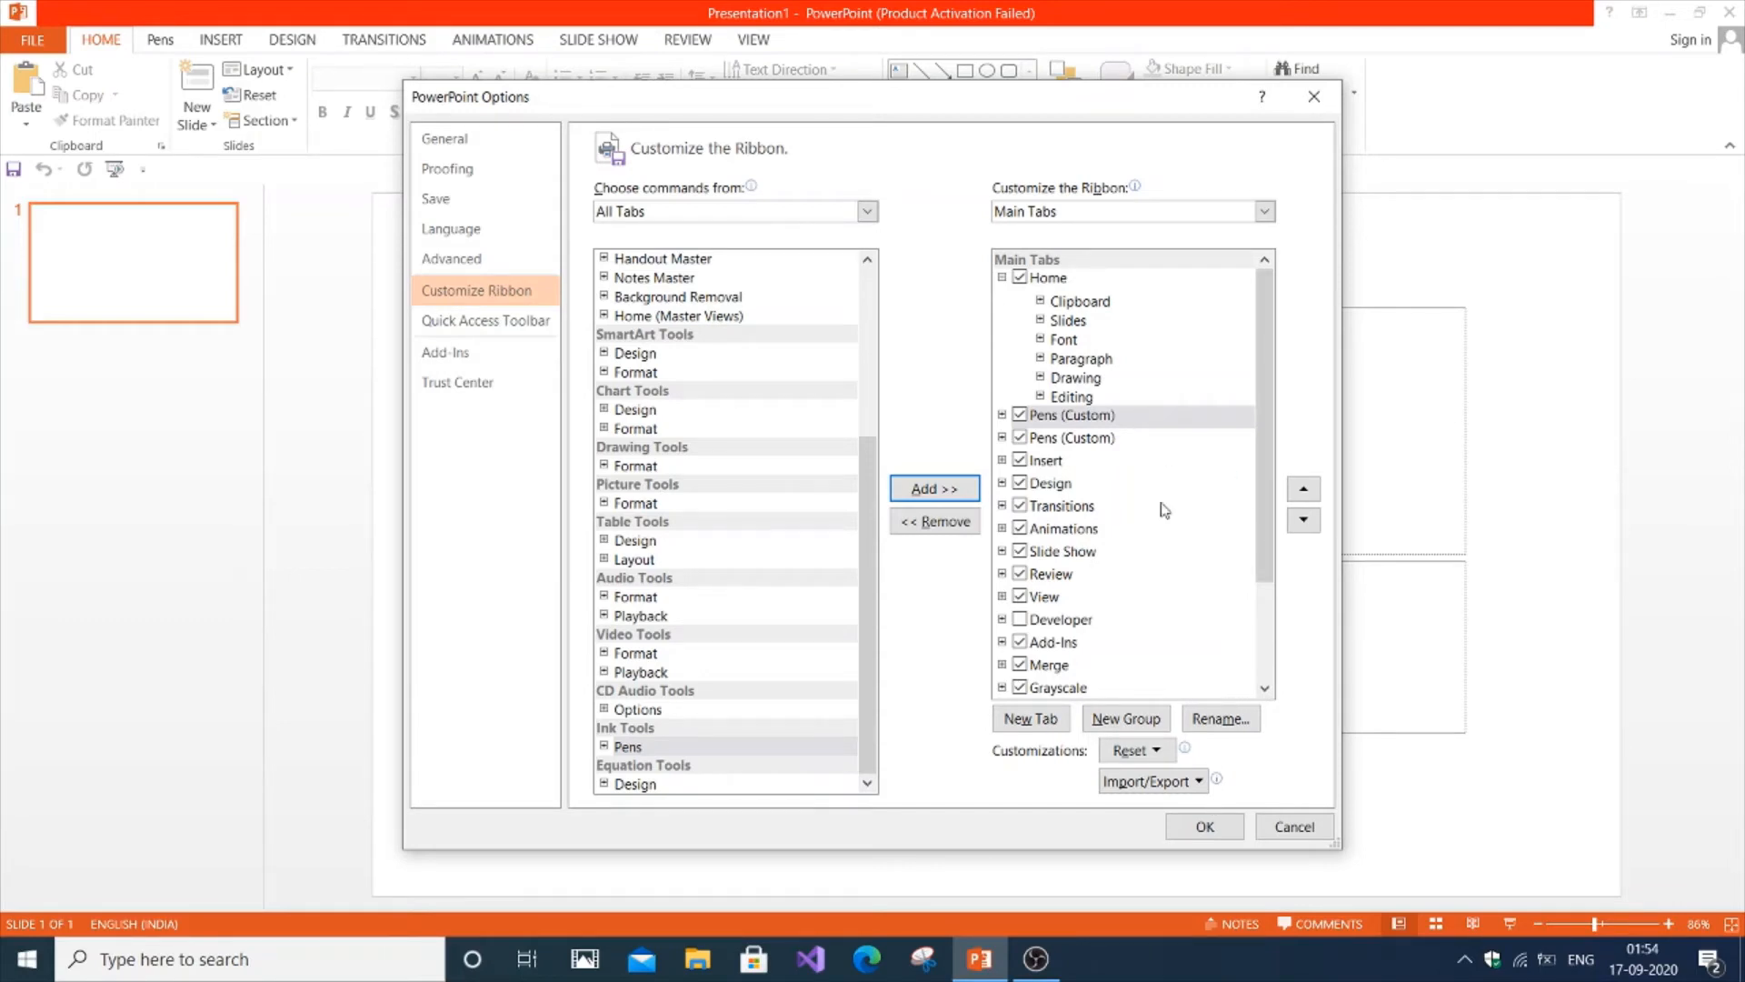
pyautogui.moveTo(1121, 439)
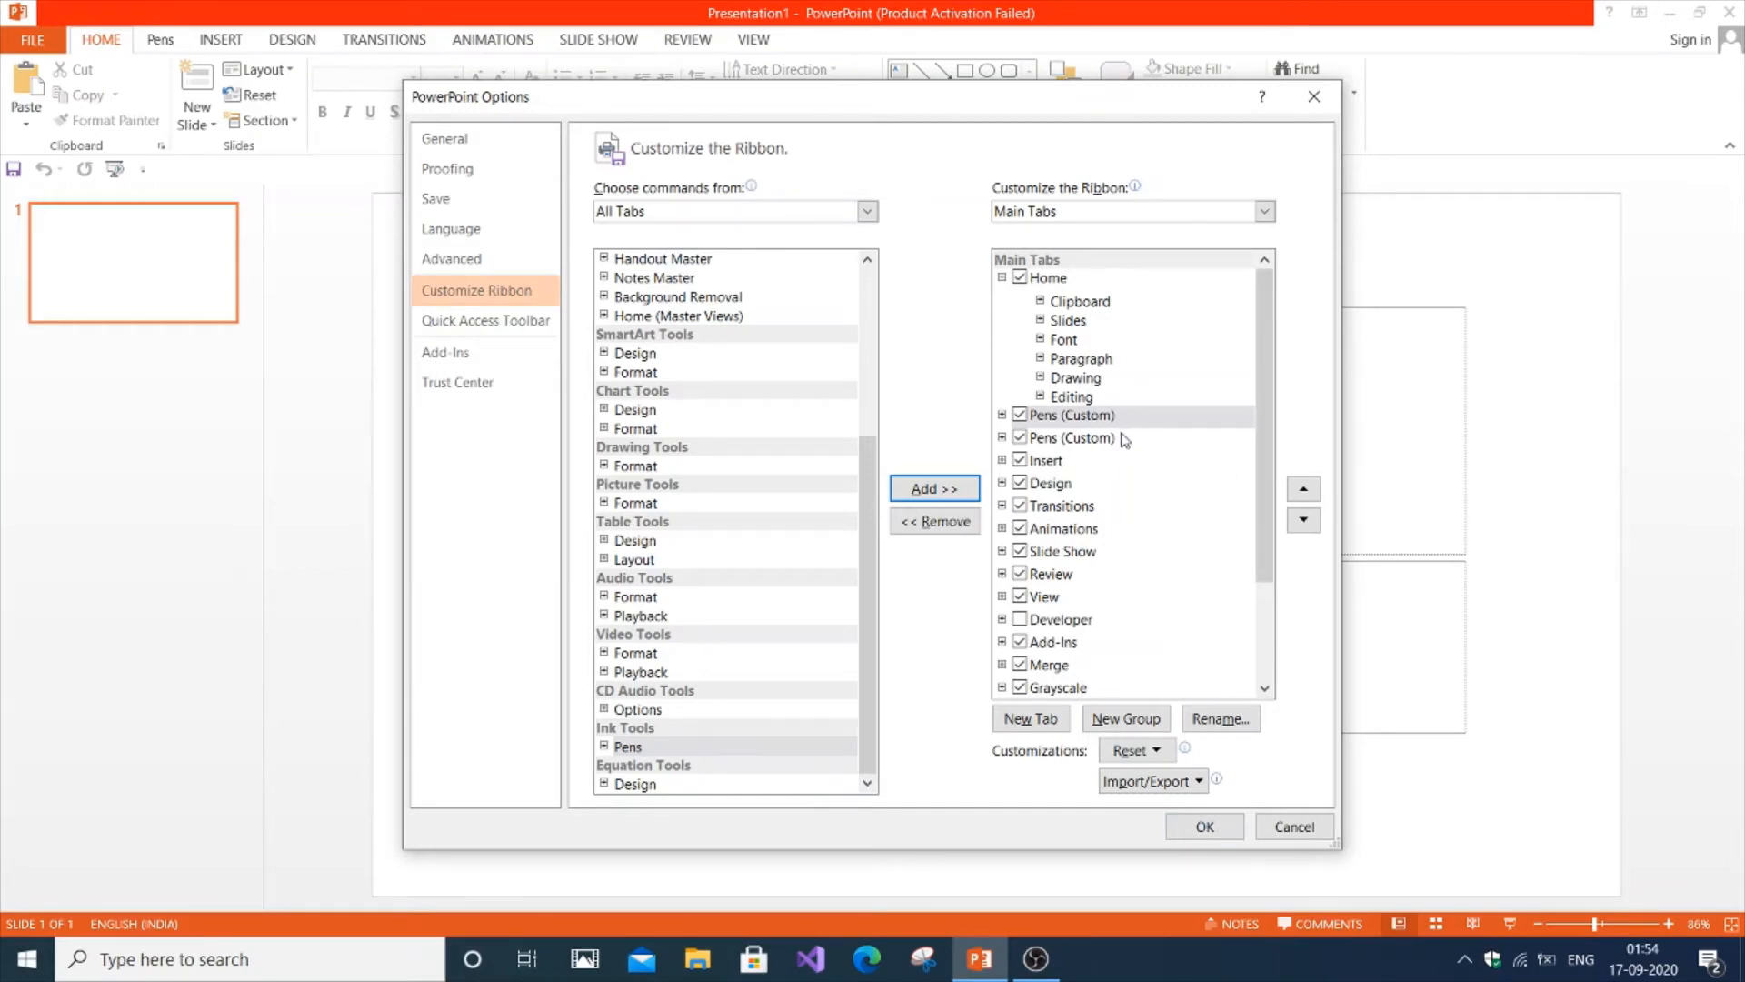
pyautogui.click(1069, 438)
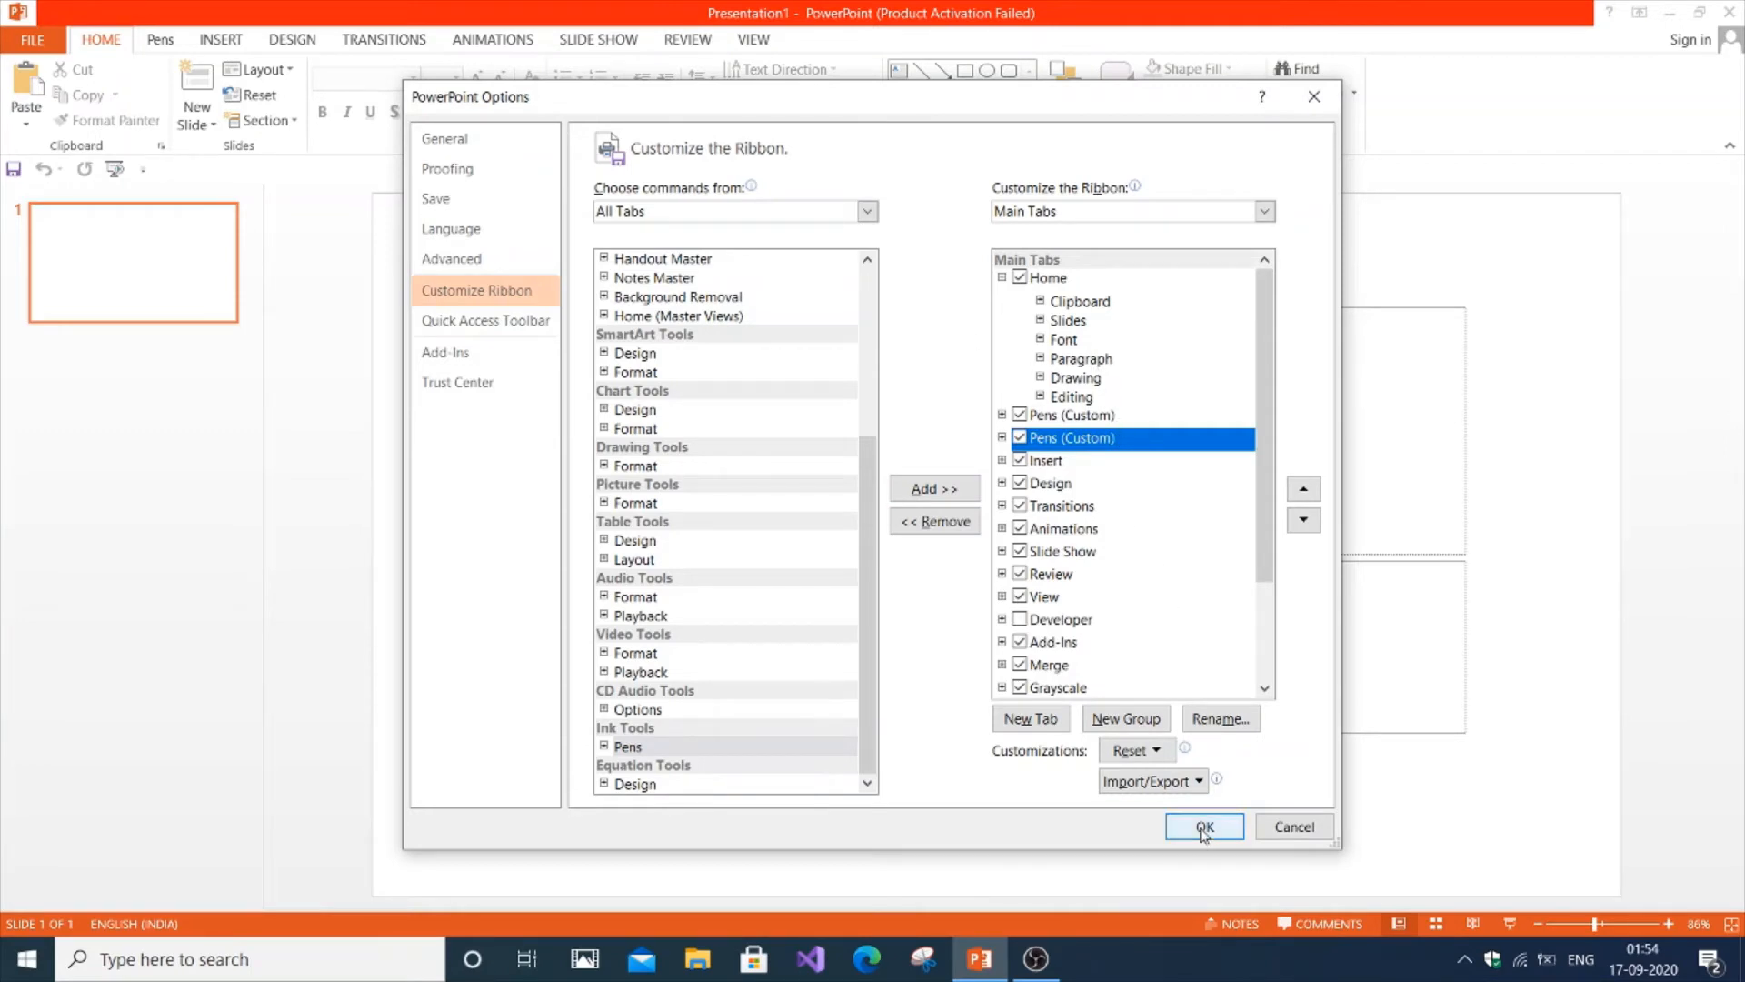
pyautogui.click(1204, 826)
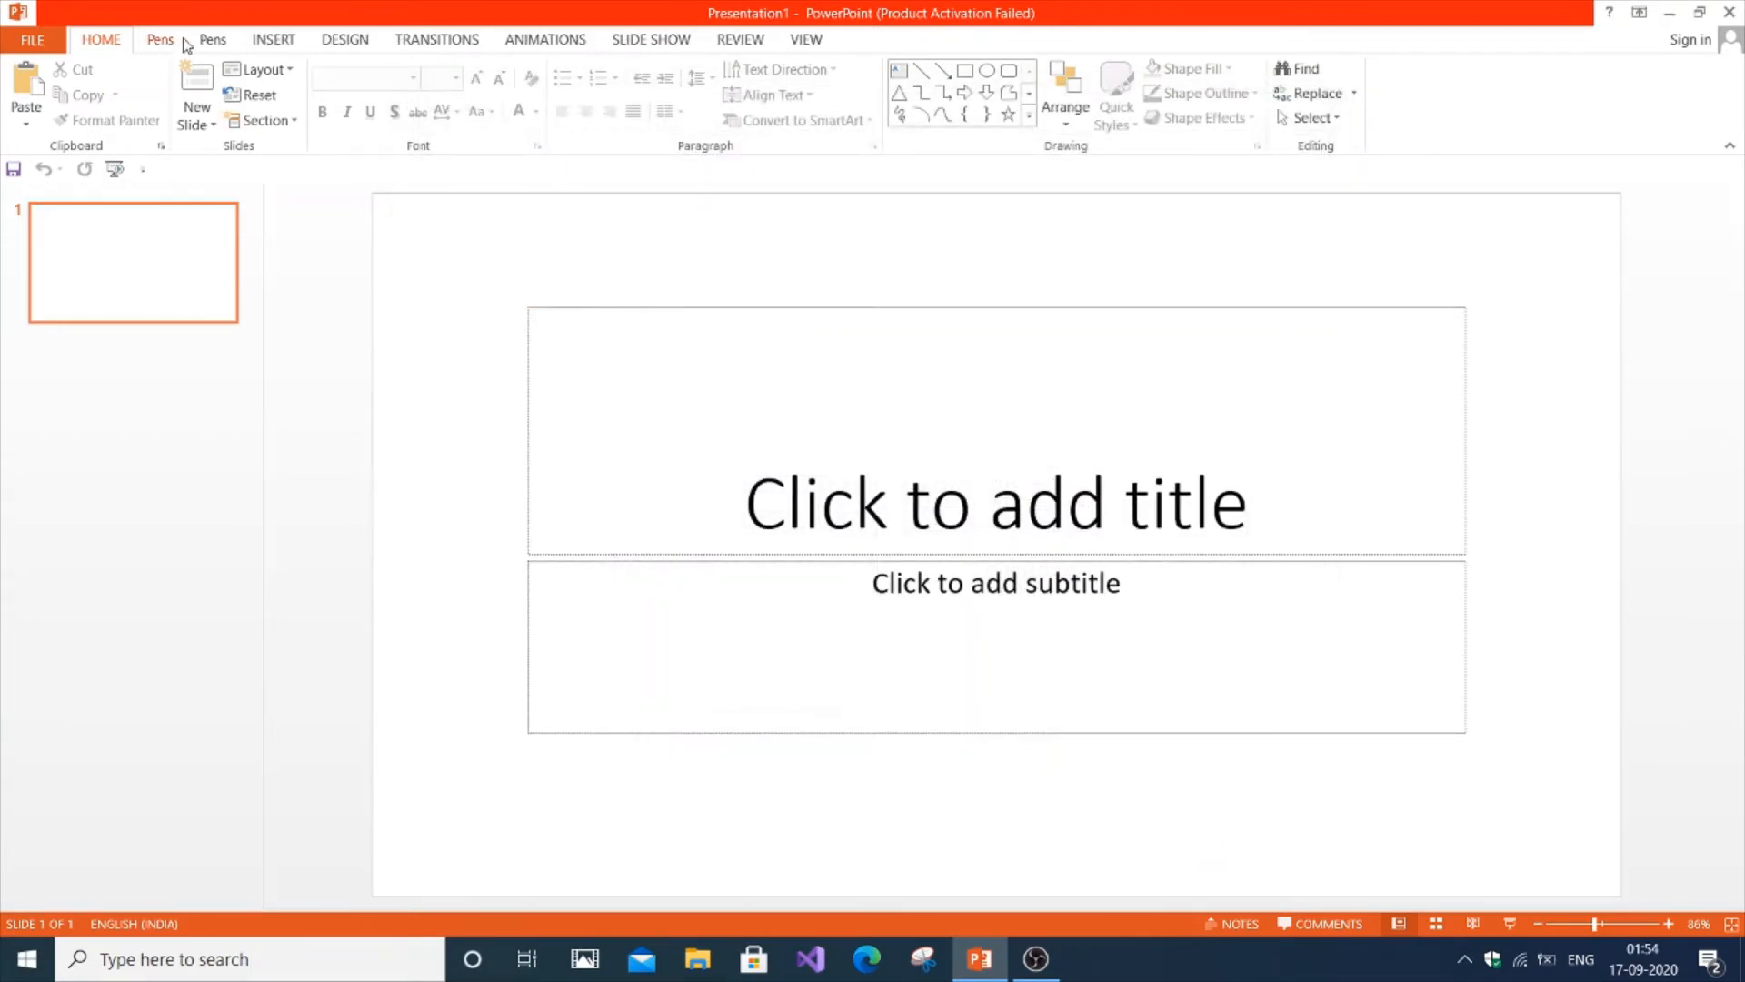
# With a thicker pen from the Pens Thickness list, scribble freehand ink over slide 1's title box
pyautogui.click(160, 38)
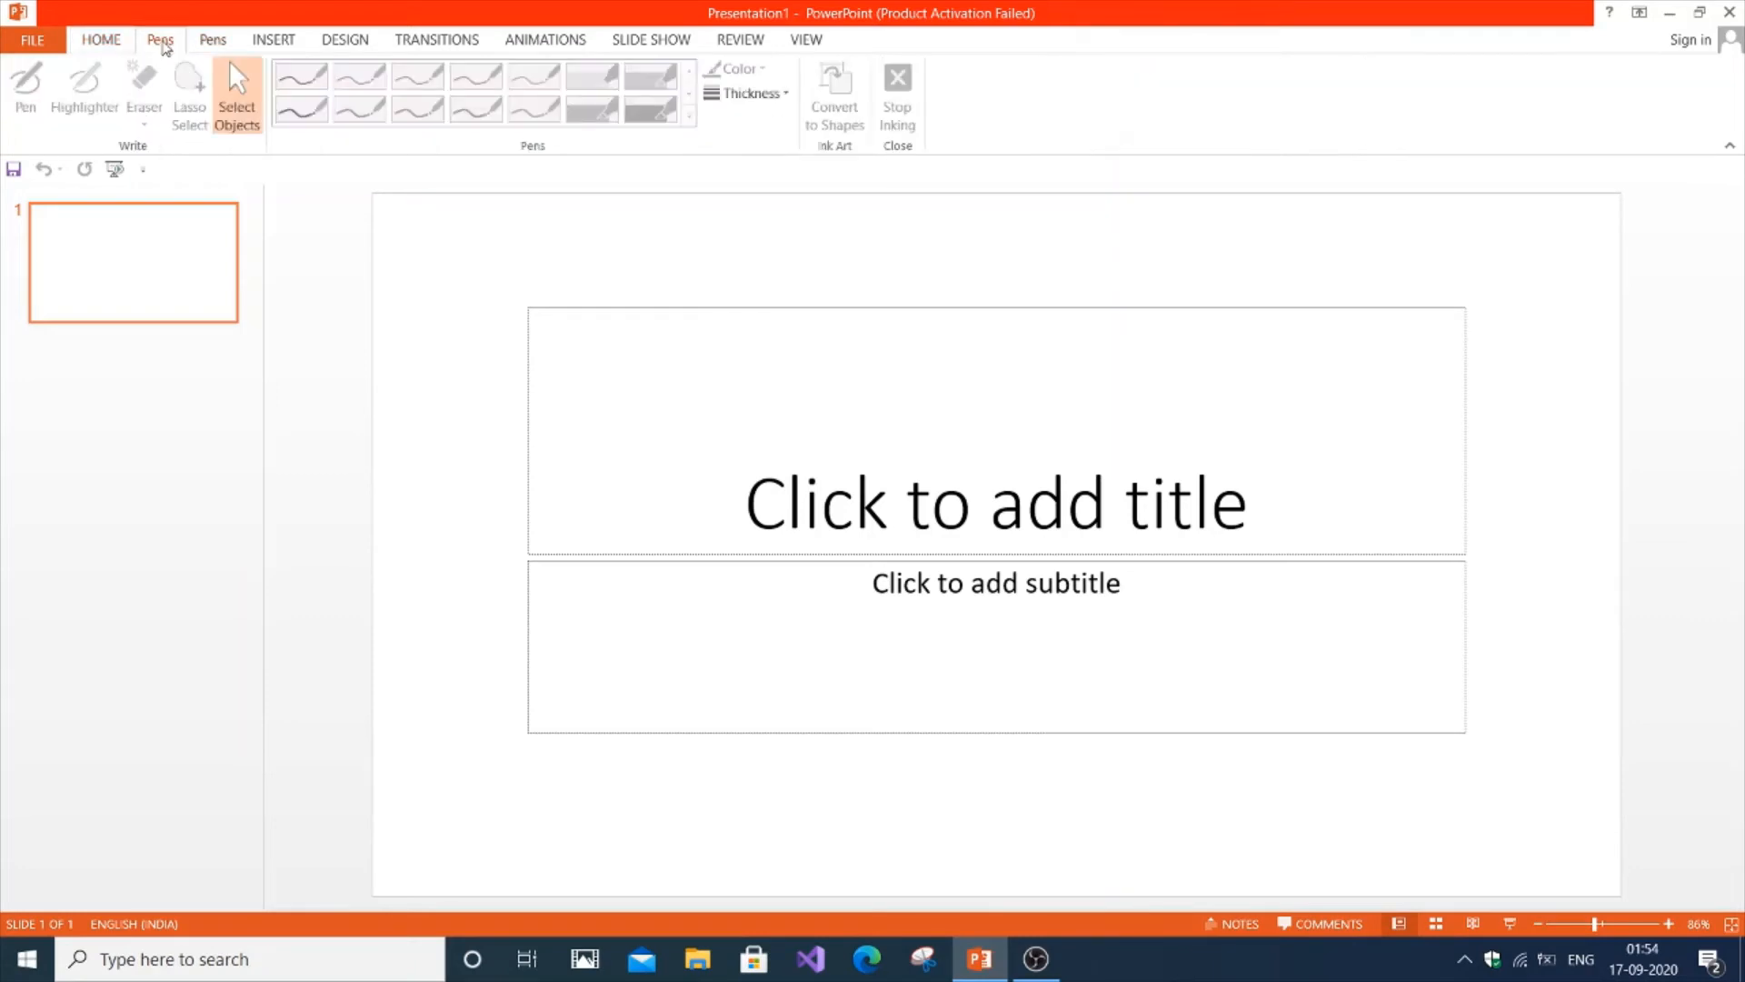
pyautogui.click(751, 92)
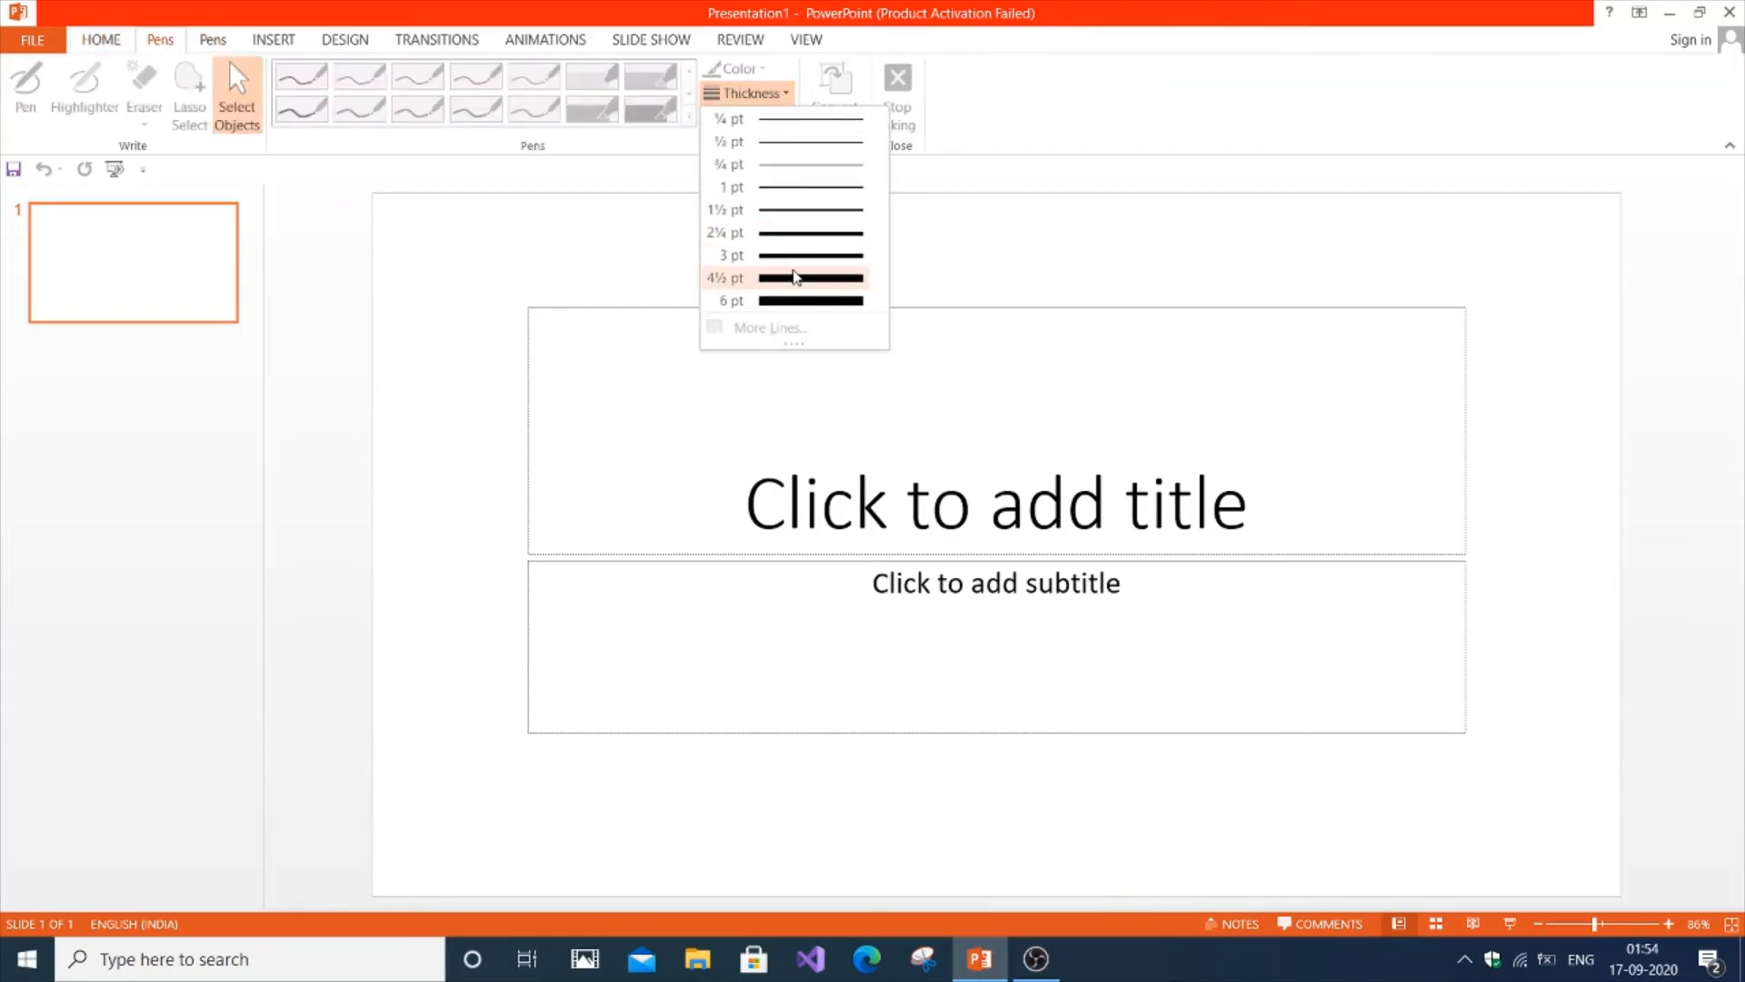
pyautogui.click(791, 277)
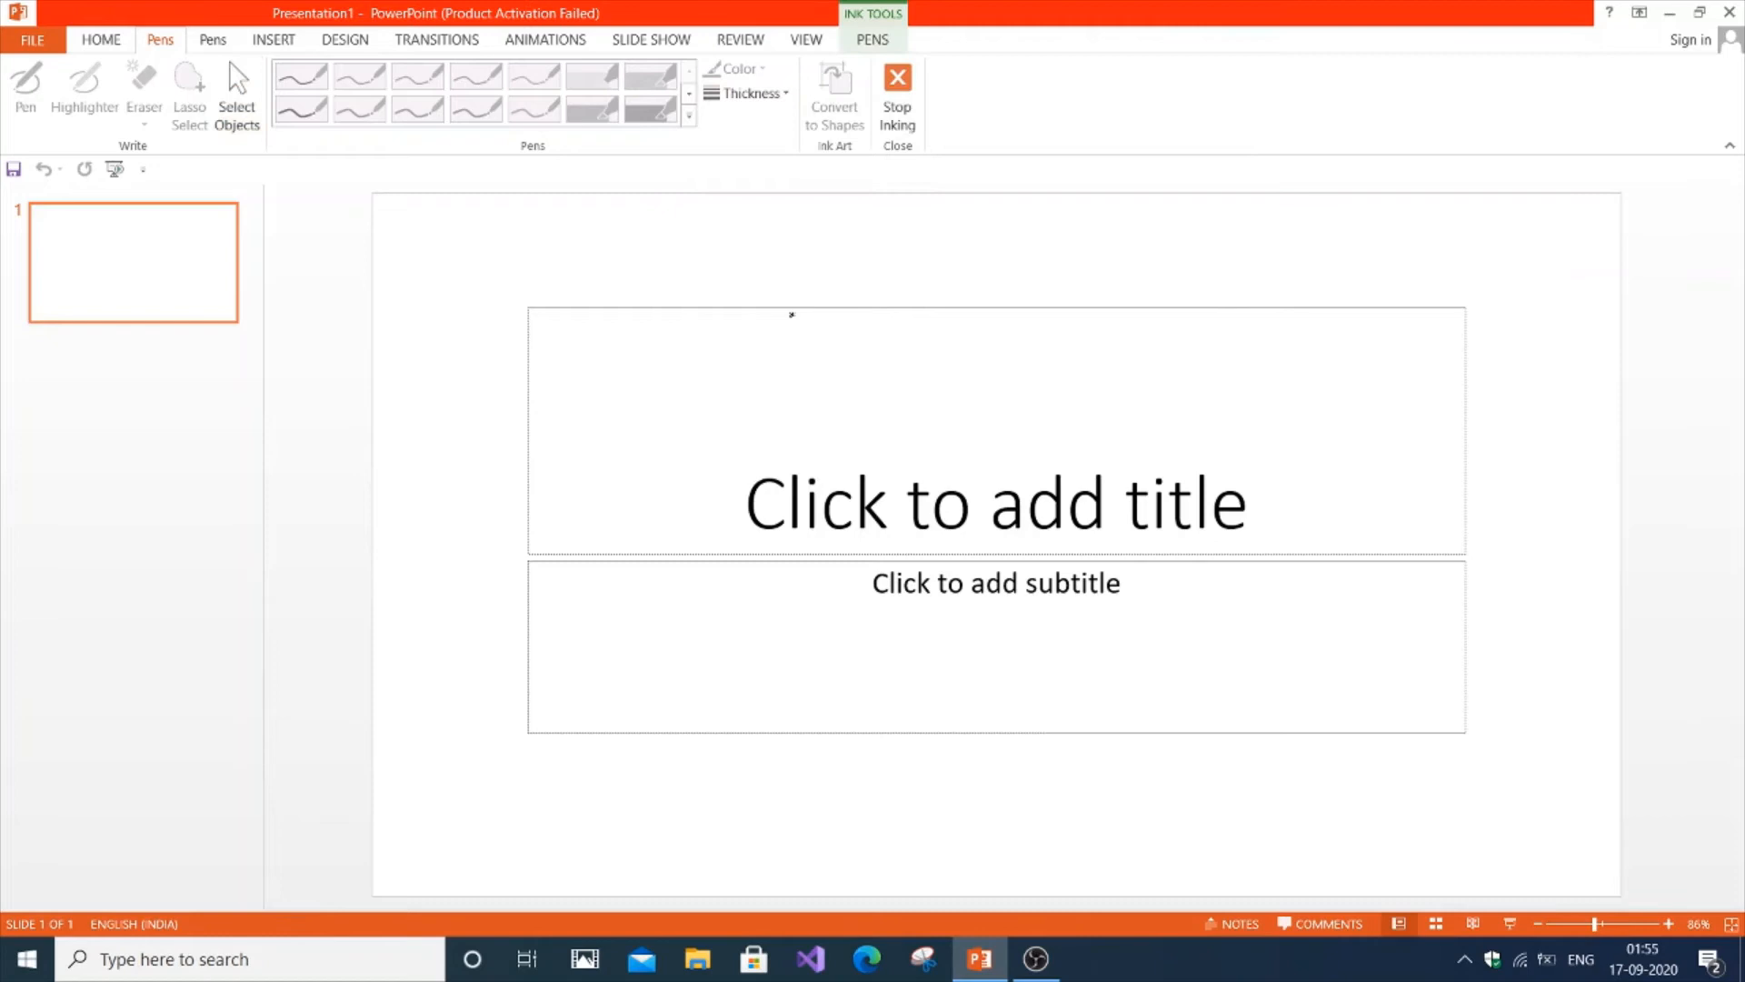
pyautogui.moveTo(691, 400); pyautogui.dragTo(1091, 362)
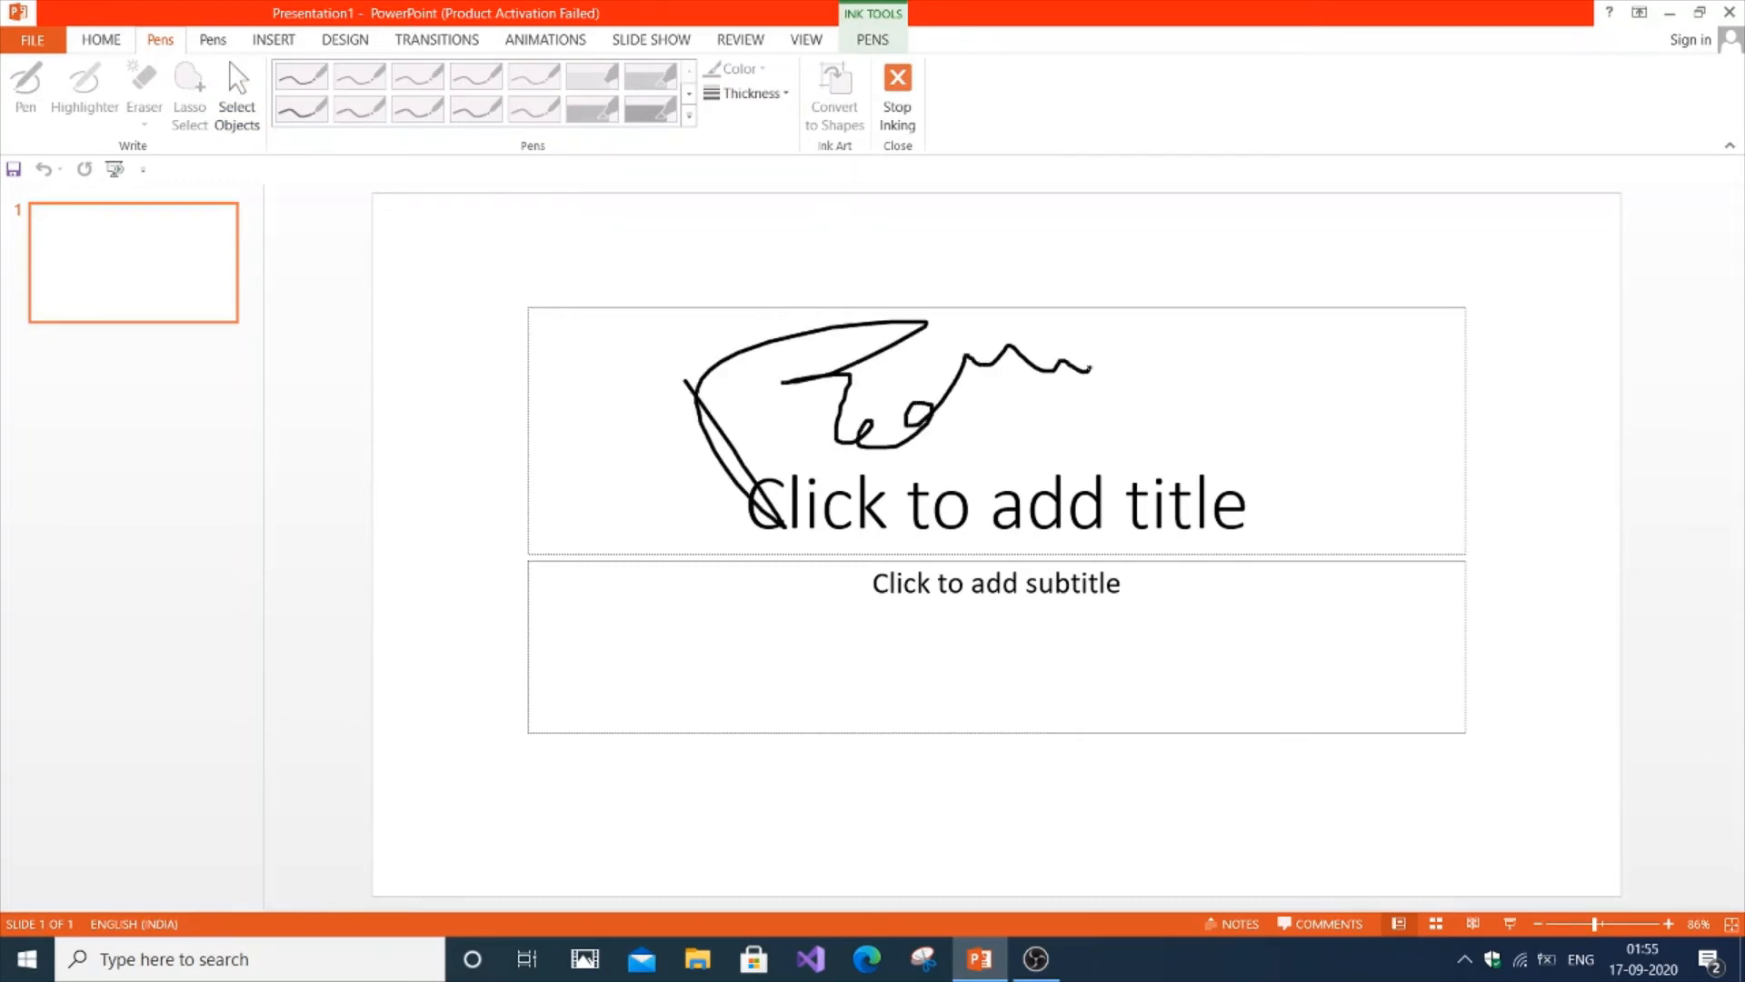
pyautogui.moveTo(618, 495); pyautogui.dragTo(1436, 263)
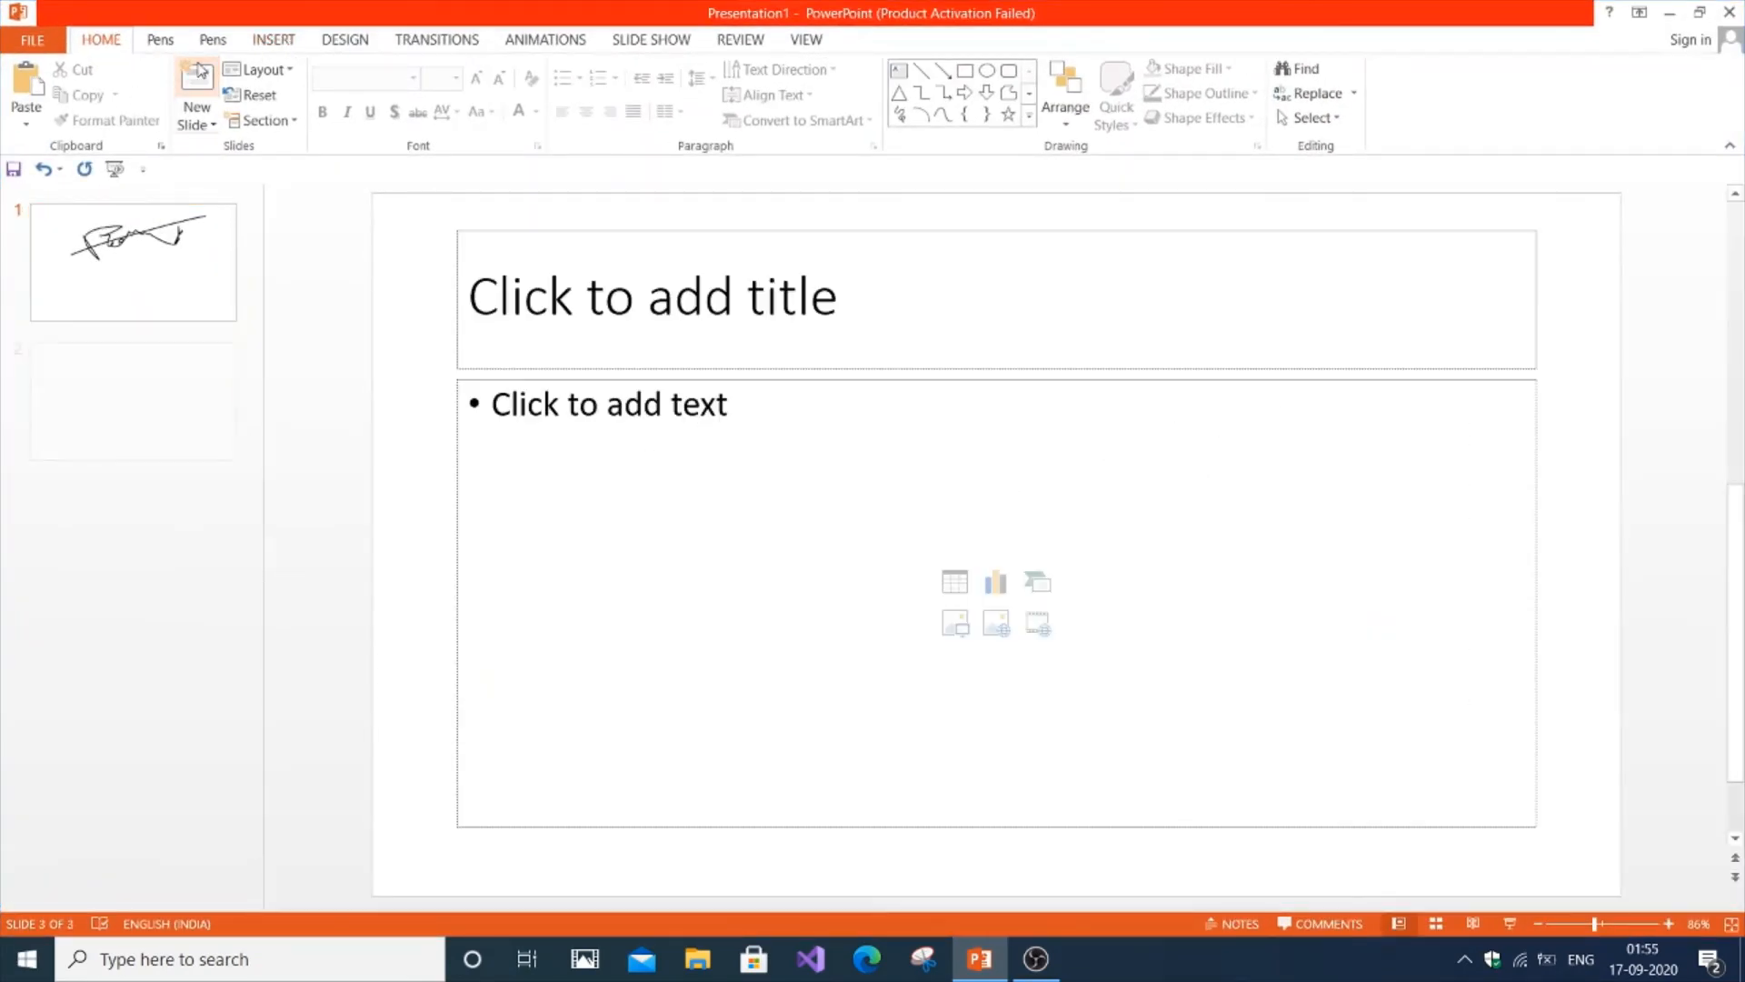
# Add another new blank slide from the Home tab's New Slide button
pyautogui.click(196, 94)
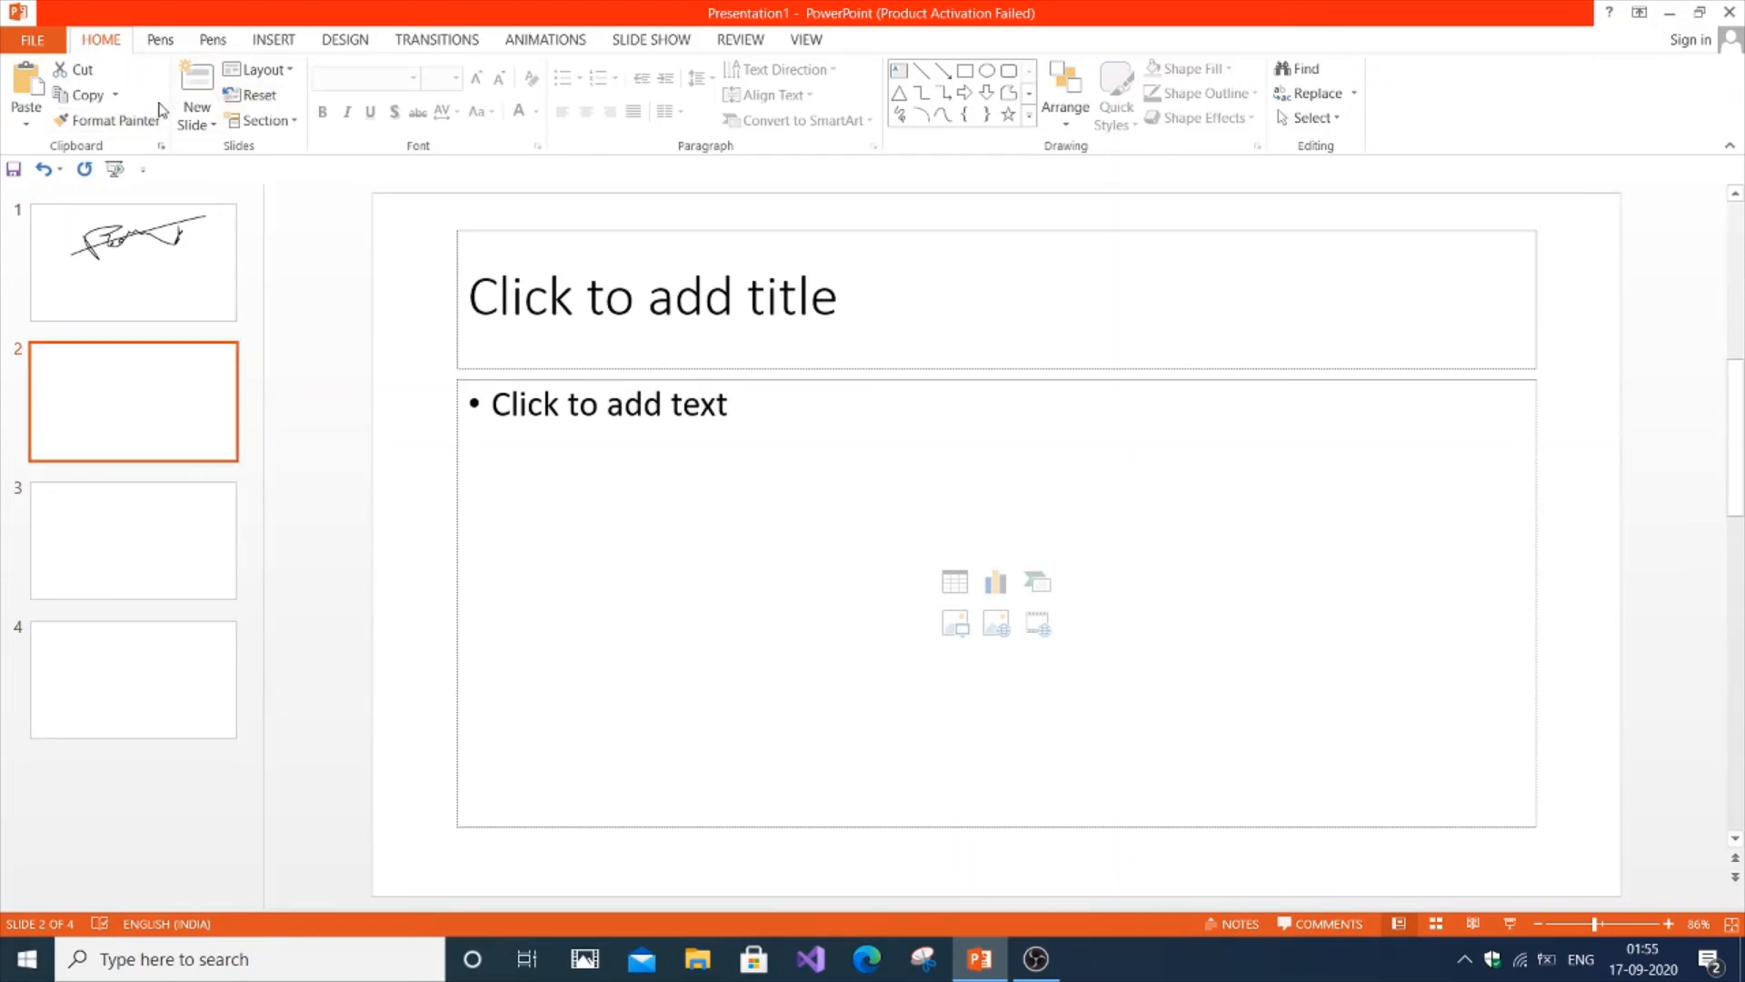